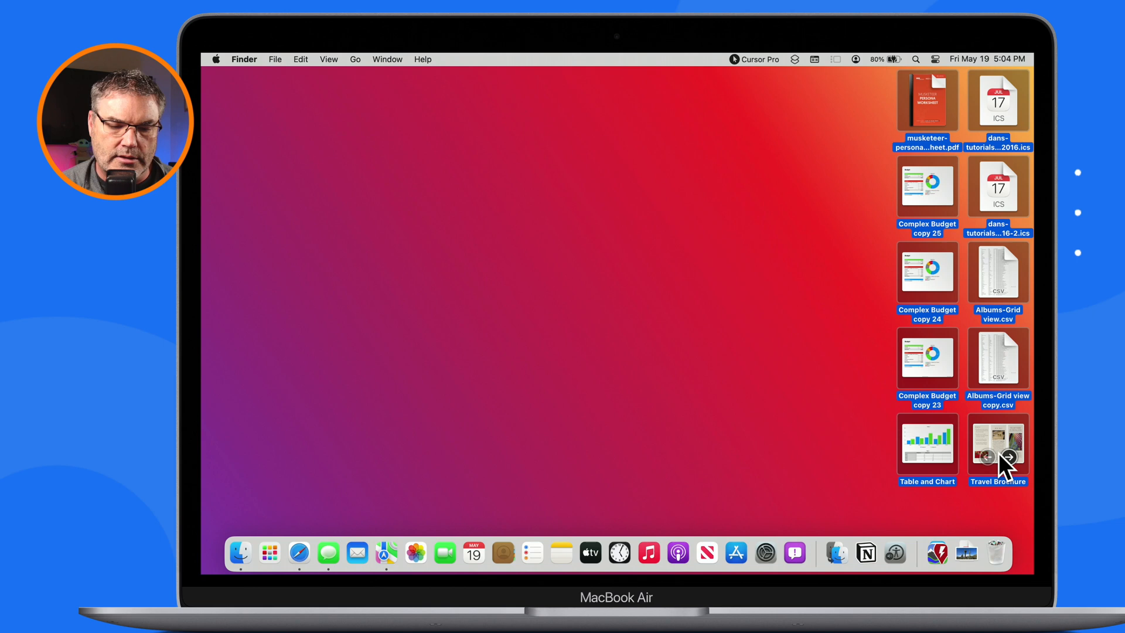
Step: Compress the ten selected desktop files into one archive via the context menu
{"action": "right_click", "coordinate": [998, 445]}
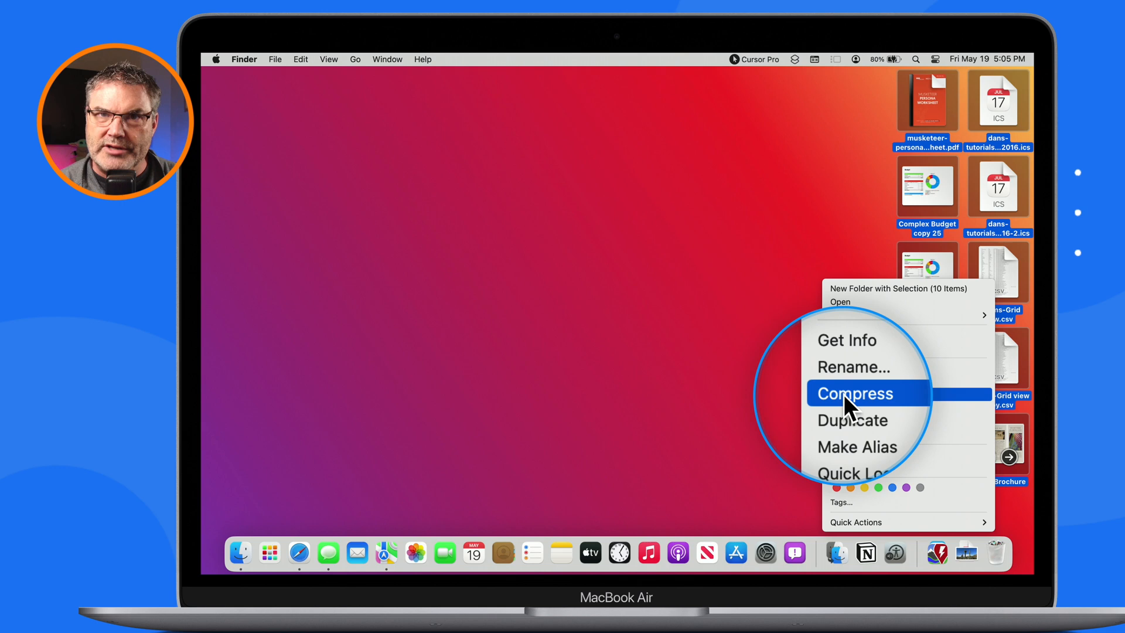
{"action": "left_click", "coordinate": [853, 393]}
{"action": "type", "text": "My File.zip"}
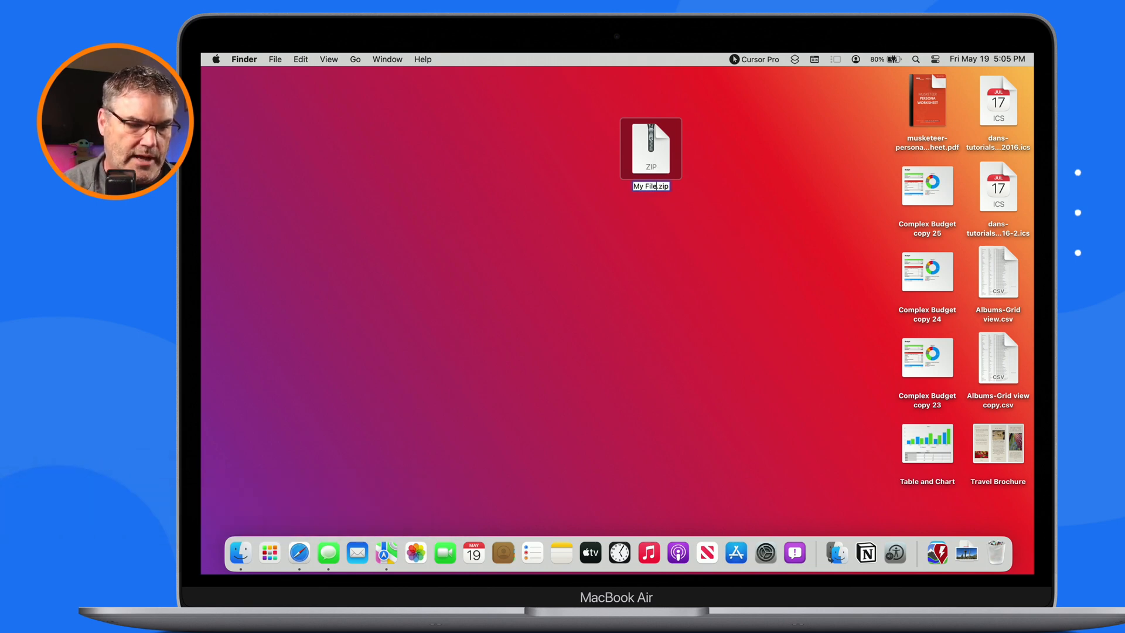
Step: Confirm the archive's new name, My Files.zip, on the desktop
{"action": "left_click", "coordinate": [650, 151]}
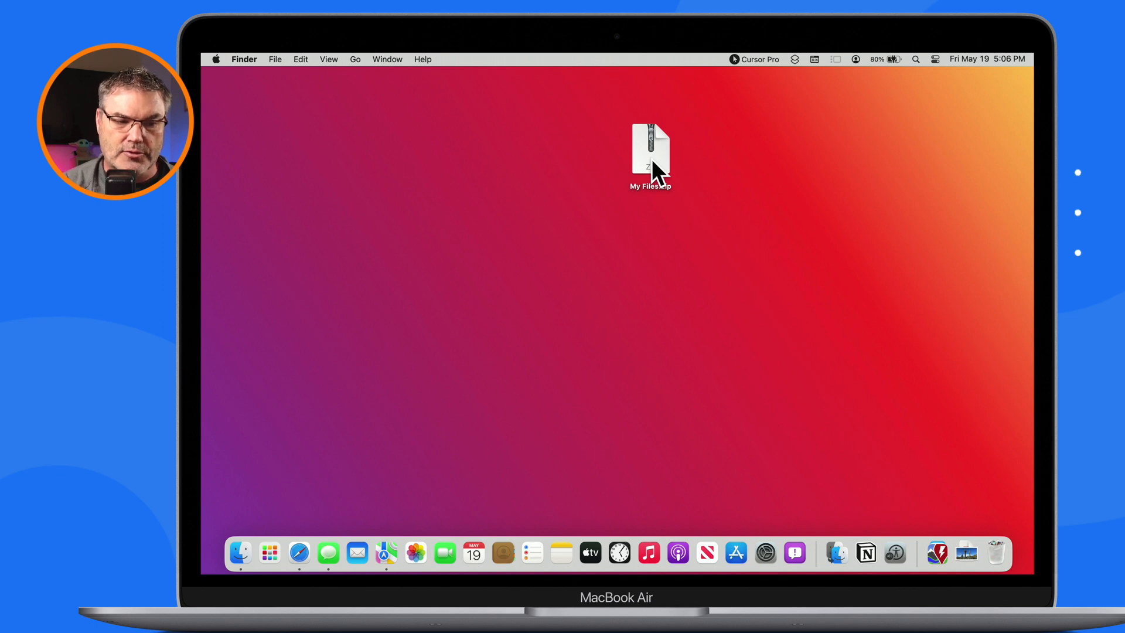
Step: Unzip My Files.zip to extract a My Files folder beside it
{"action": "double_click", "coordinate": [650, 151]}
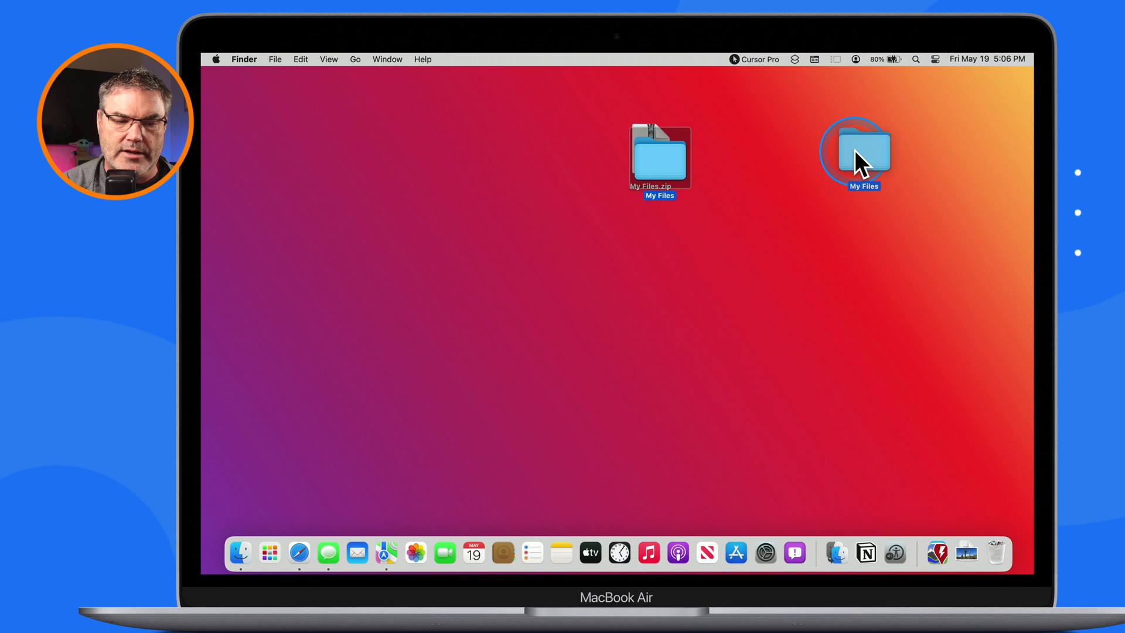
Step: Open the extracted My Files folder to show all ten files
{"action": "left_click", "coordinate": [854, 150]}
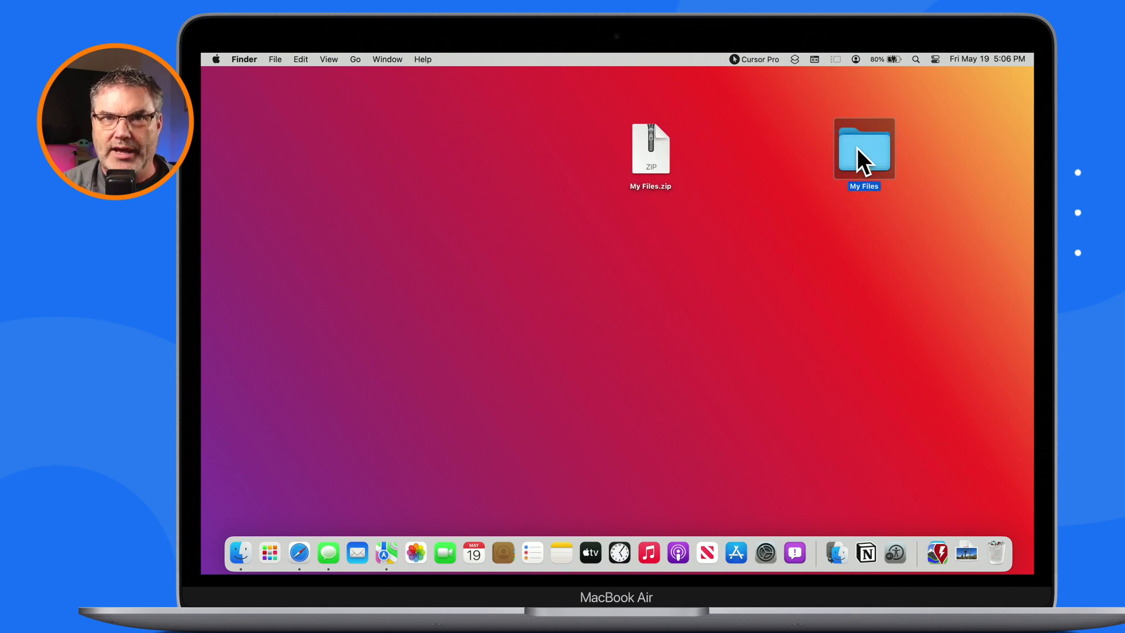
{"action": "double_click", "coordinate": [864, 151]}
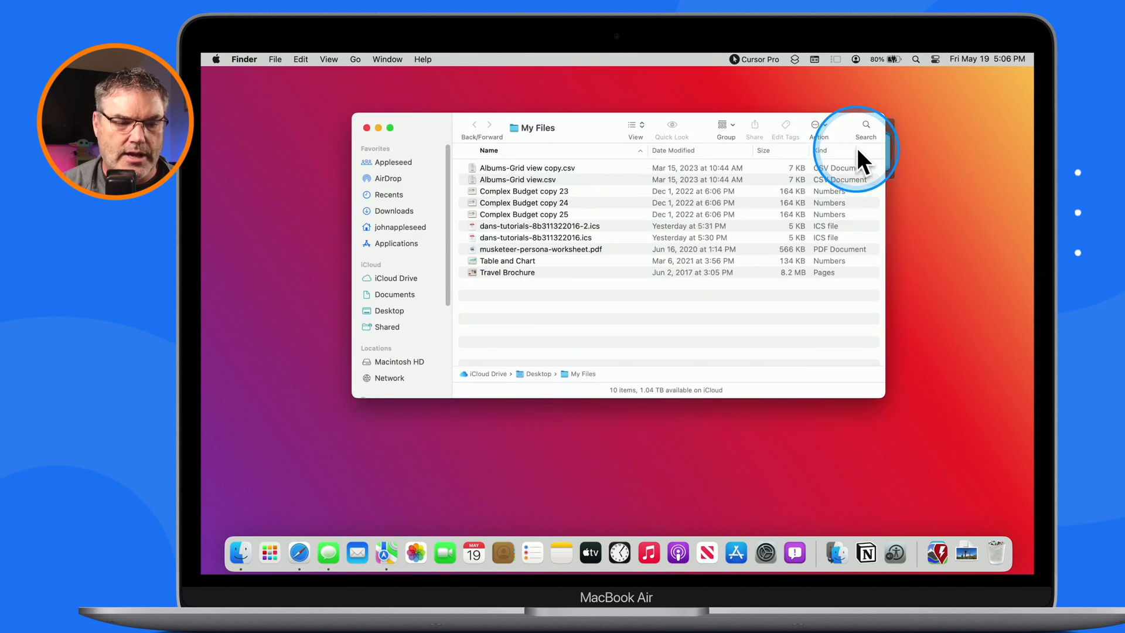